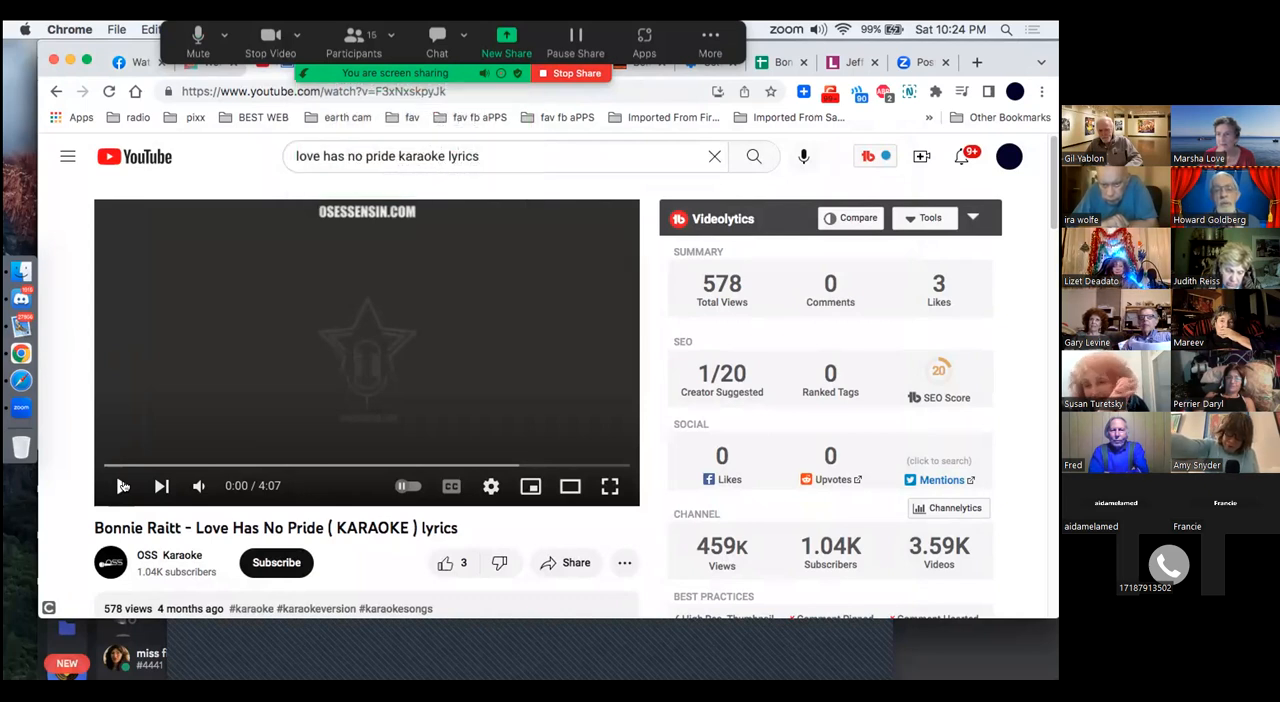
Start playing the Bonnie Raitt 'Love Has No Pride' karaoke lyrics video from the beginning.
click(122, 486)
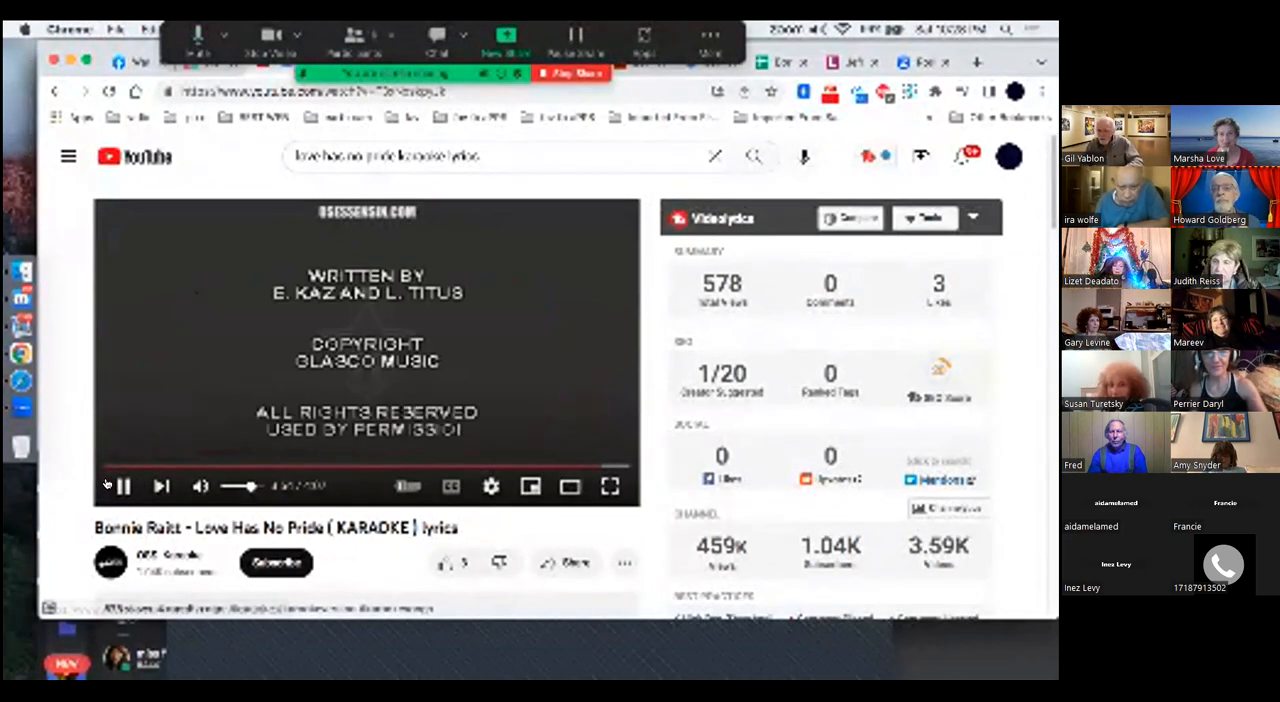
Pause the video once it reaches the closing copyright and songwriter credits.
click(122, 486)
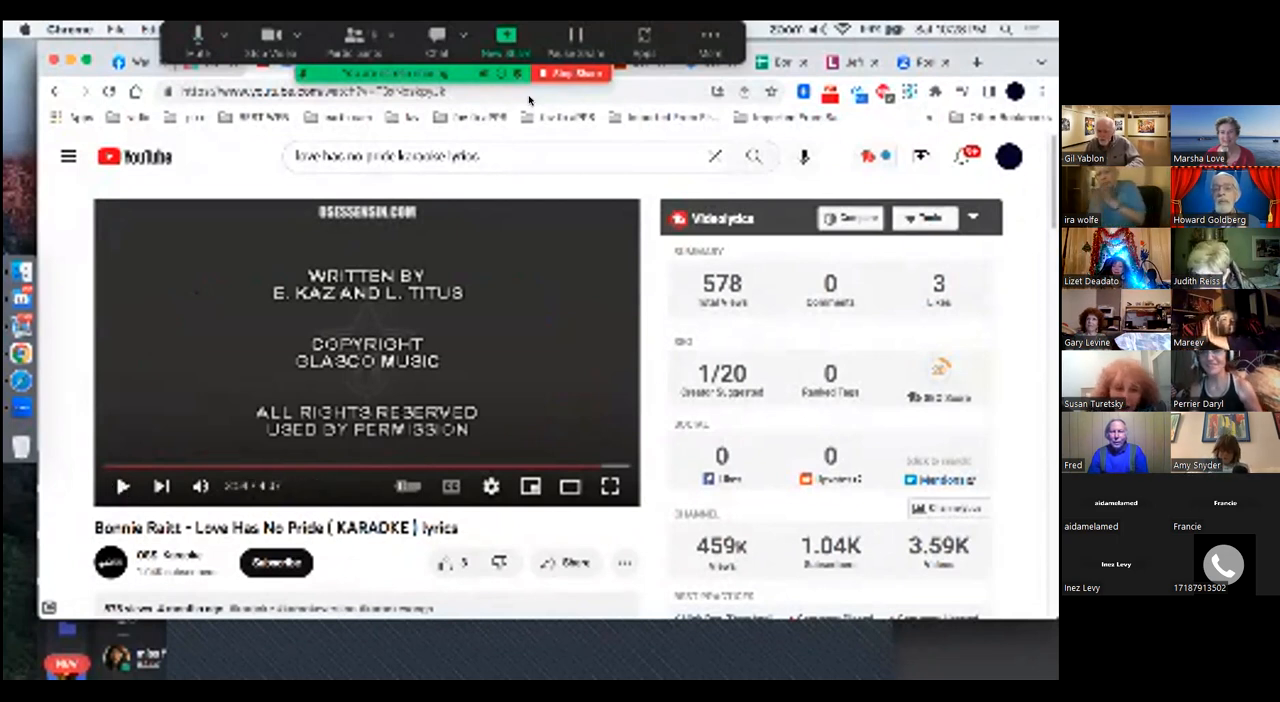